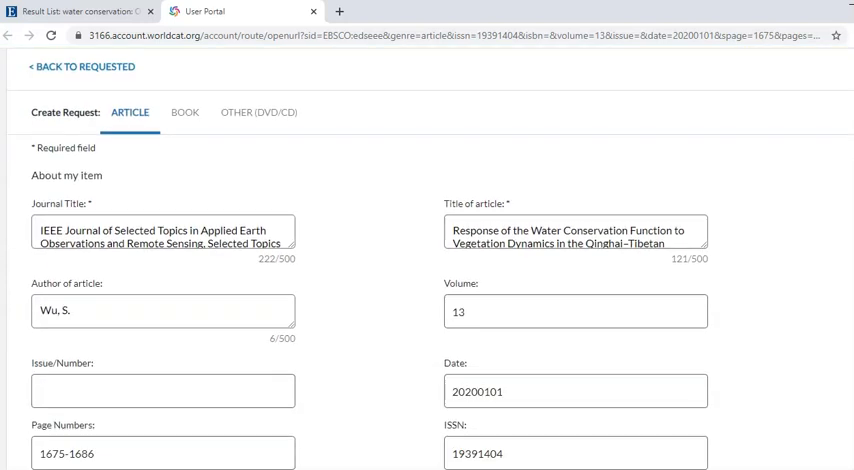
Step: Go to the library home page footer and follow the Oscar Express (I.L.L.) link under Library Resources
scroll("down", 3)
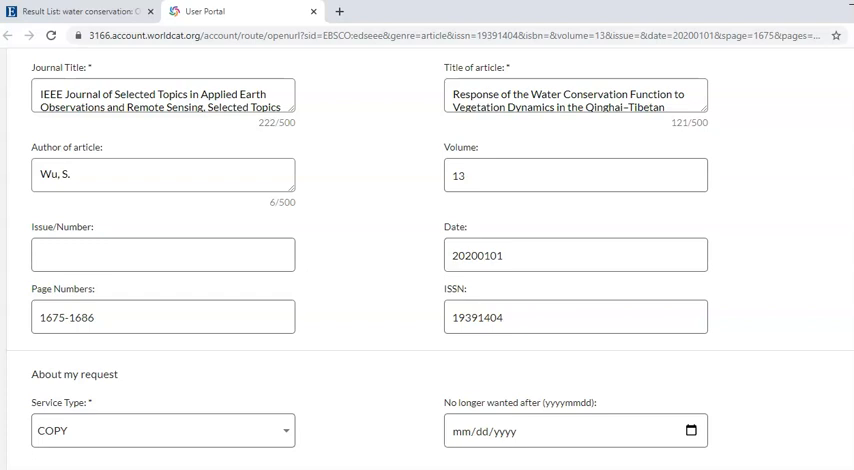
scroll("down", 3)
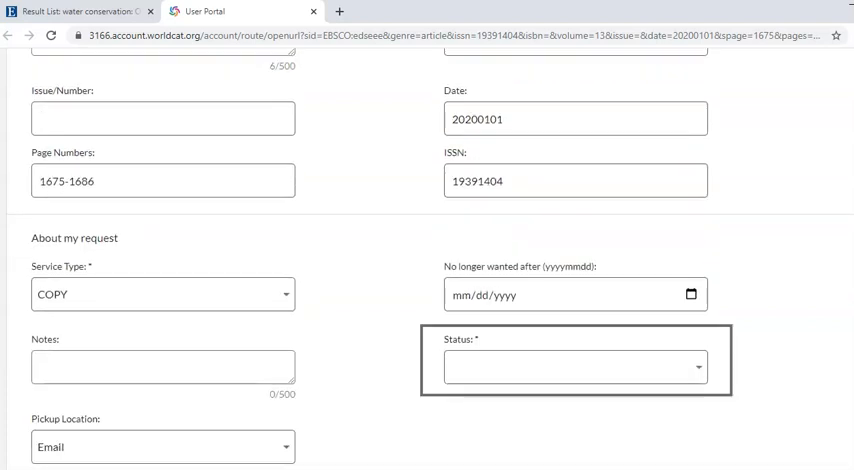
scroll("down", 3)
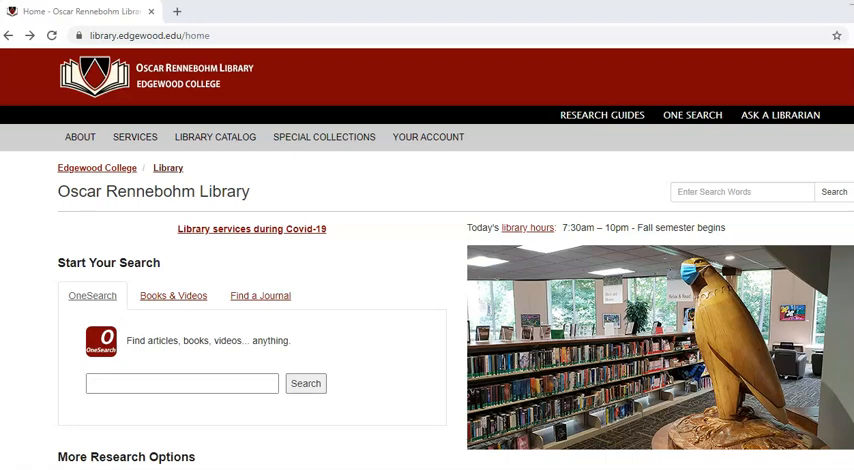
scroll("down", 3)
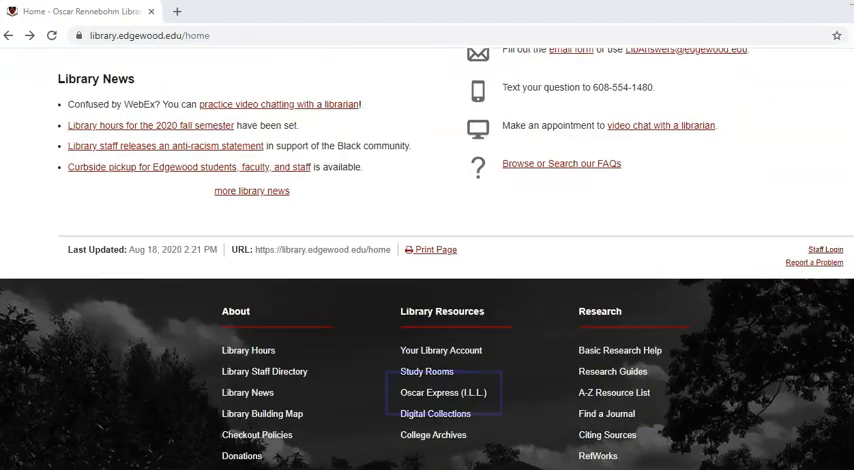
left_click(443, 392)
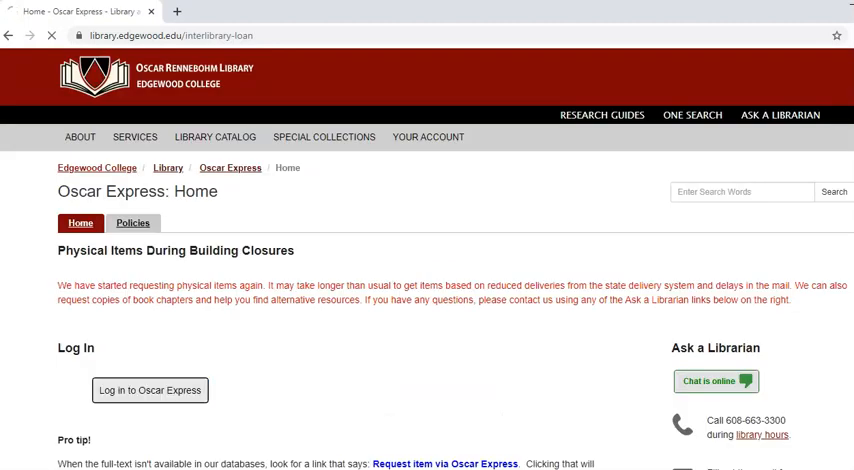
Step: Log in to Oscar Express and start a new blank Book request
left_click(149, 390)
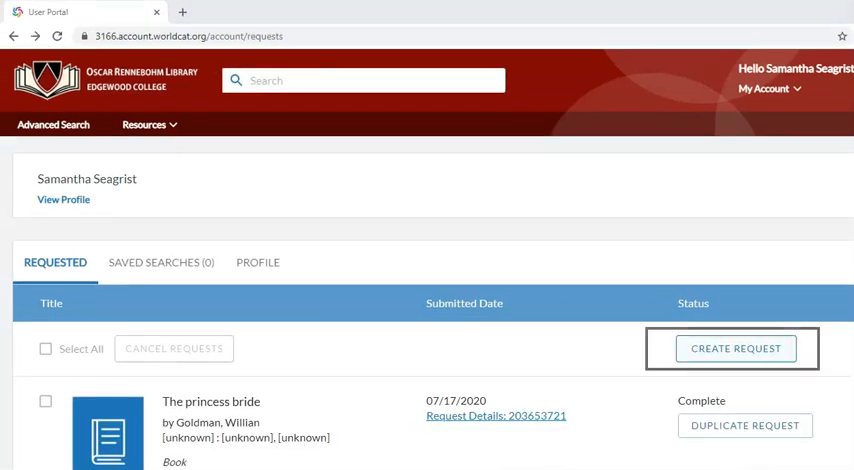
left_click(735, 348)
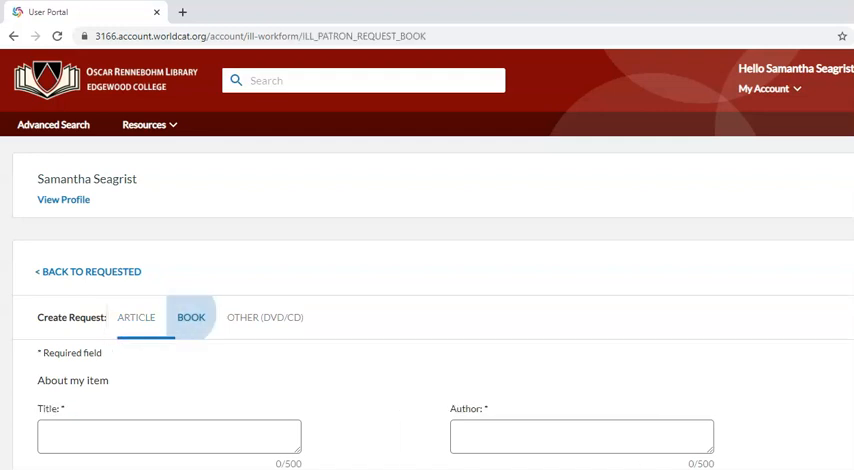
Step: Review the blank book form down to Submit Request, then return to the Oscar Express page's FAQ
scroll("down", 3)
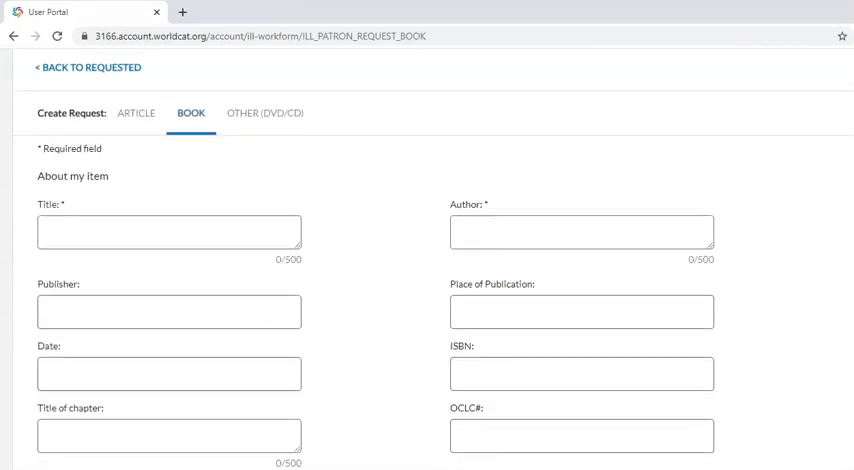
scroll("down", 3)
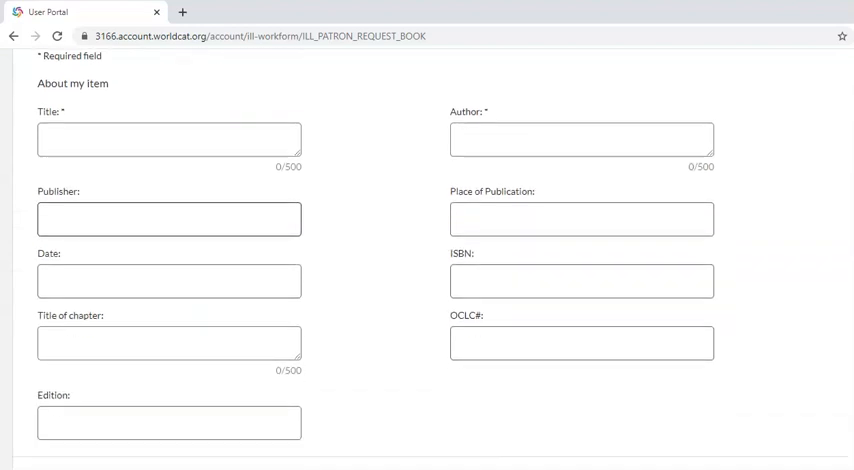
scroll("down", 3)
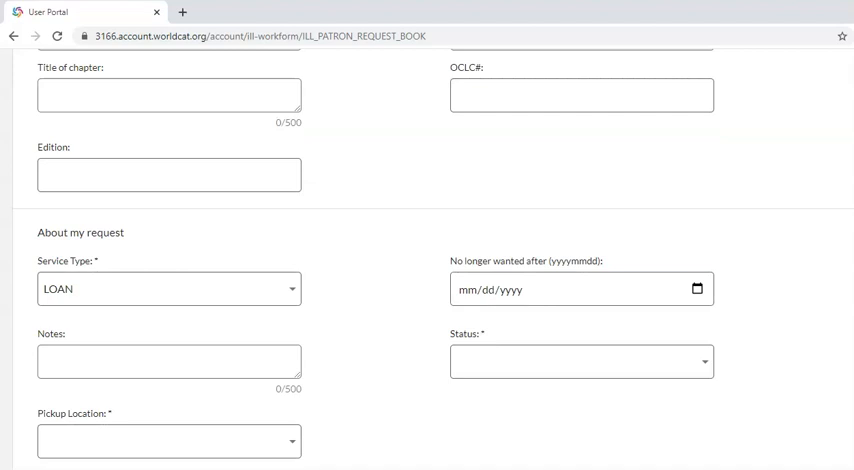
scroll("down", 3)
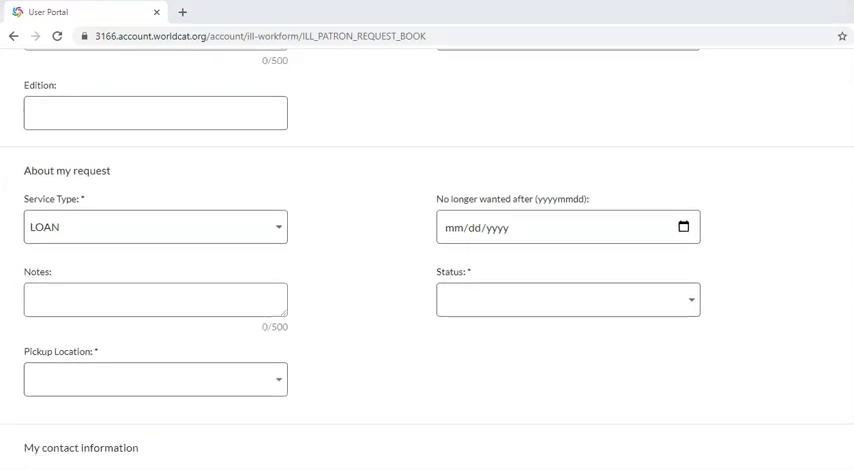
scroll("down", 3)
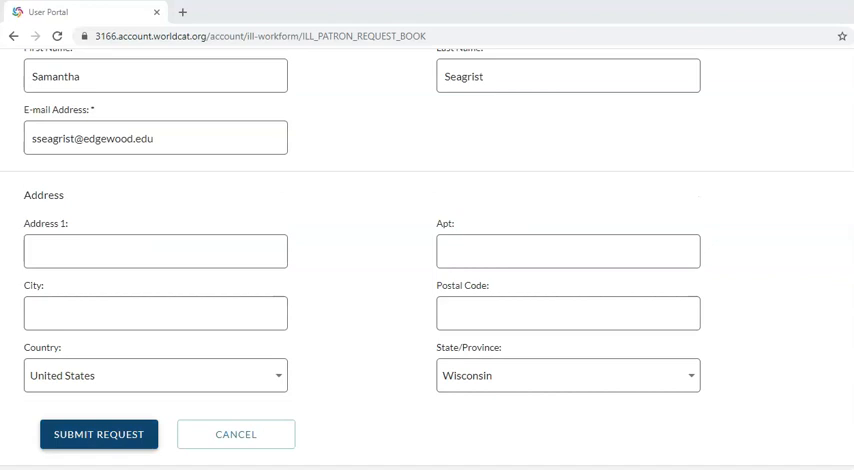
left_click(98, 434)
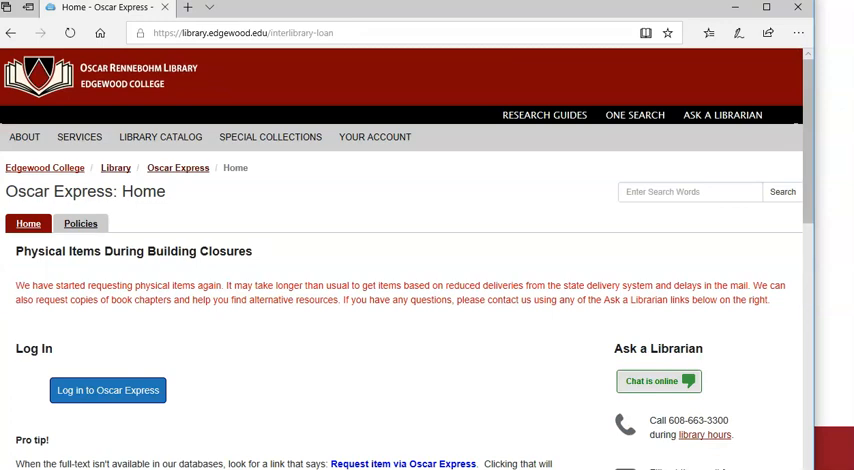
scroll("down", 3)
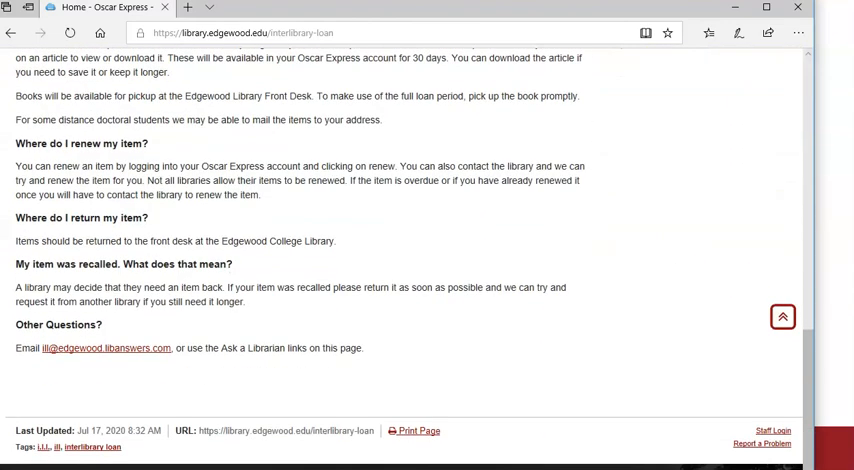